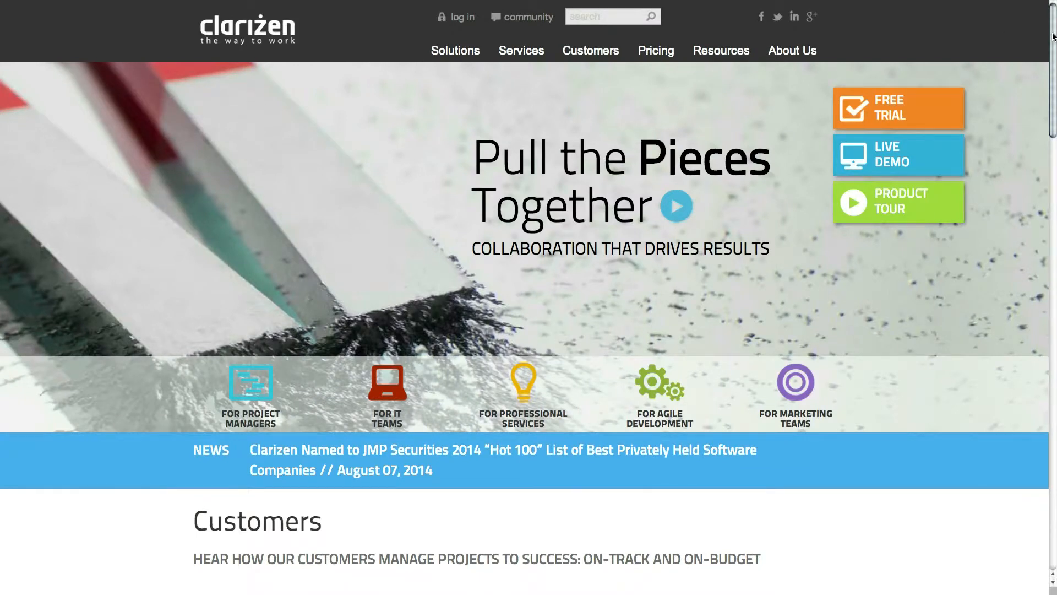
Step: Scroll the Clarizen homepage down to the Apps Marketplace section
{"action": "scroll", "scroll_direction": "down", "scroll_amount": 3}
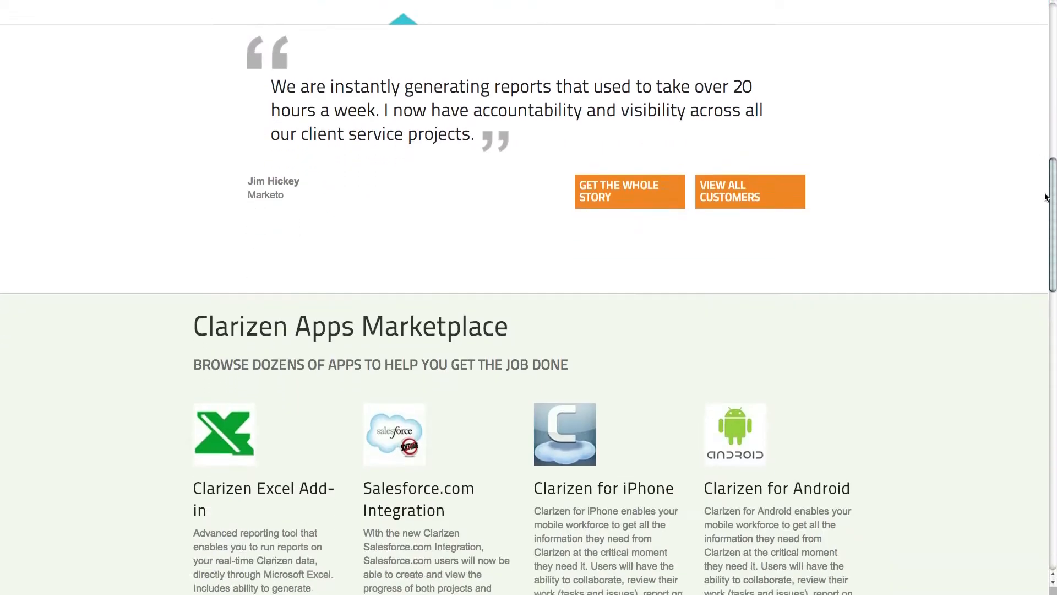
{"action": "scroll", "scroll_direction": "down", "scroll_amount": 3}
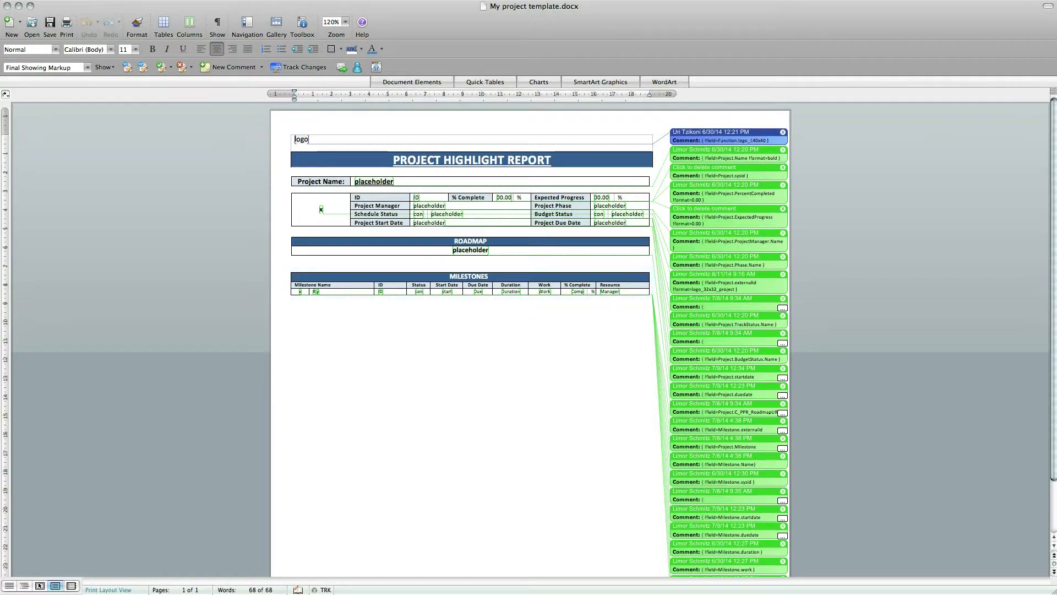
Step: Show the Reviewing Pane listing every comment with its template field code
{"action": "left_click", "coordinate": [728, 139]}
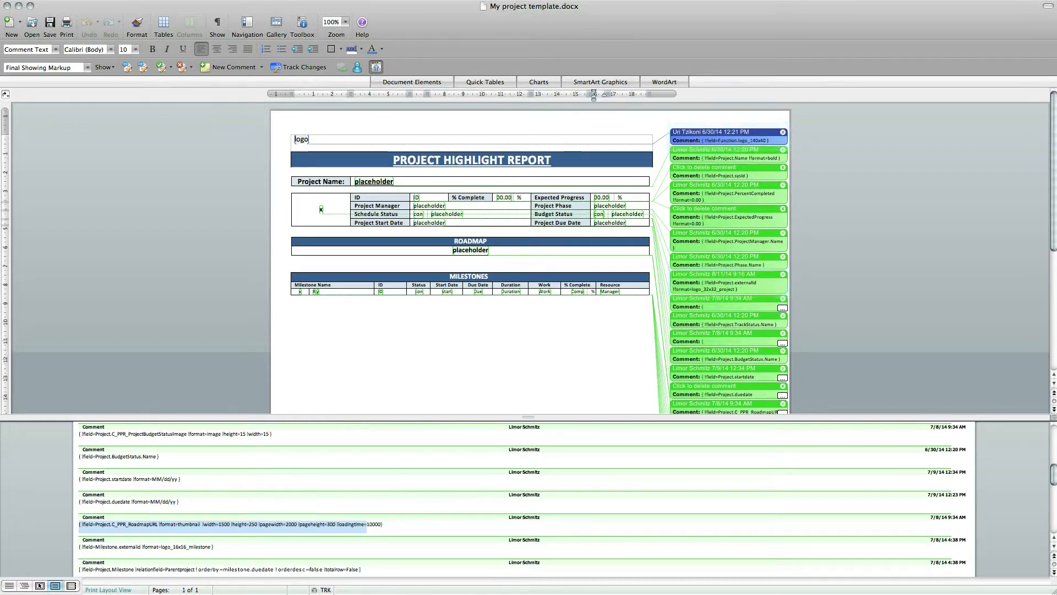
Step: Start adding a file from the project's Files panel, then cancel the file chooser
{"action": "scroll", "scroll_direction": "down", "scroll_amount": 3}
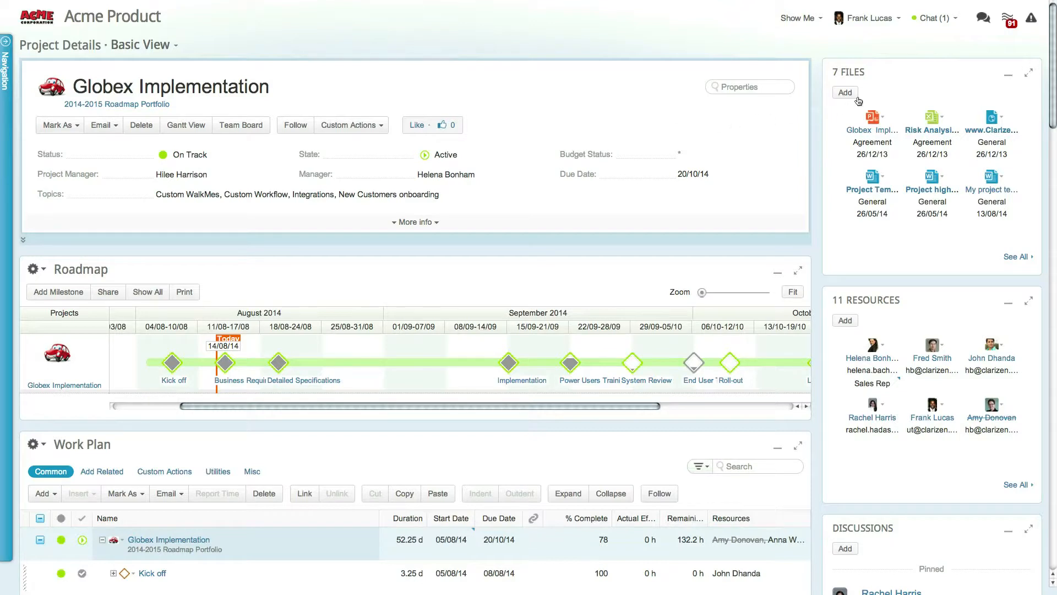
{"action": "left_click", "coordinate": [845, 93]}
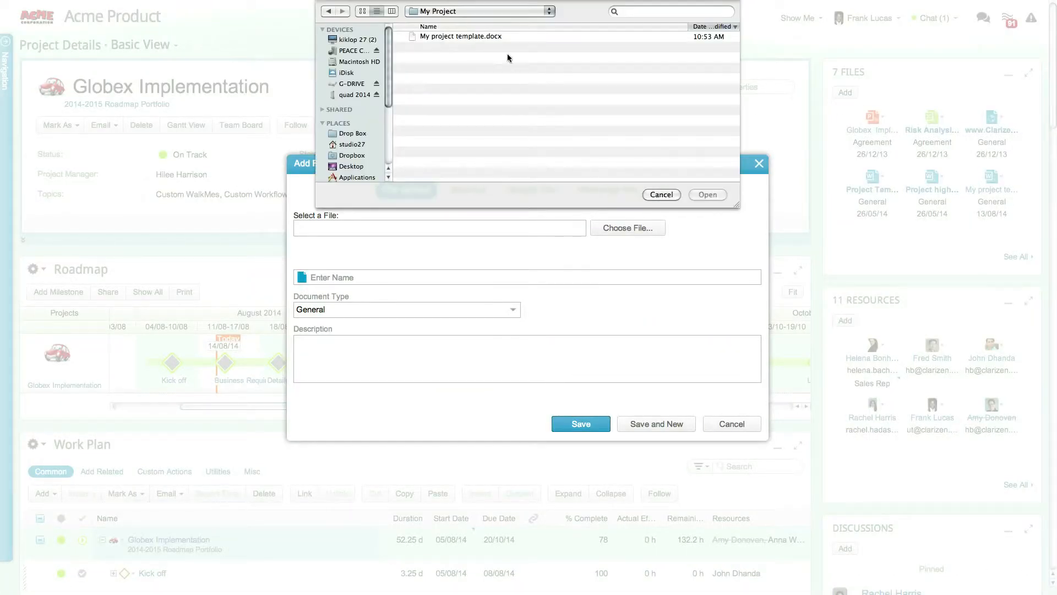
{"action": "left_click", "coordinate": [460, 37]}
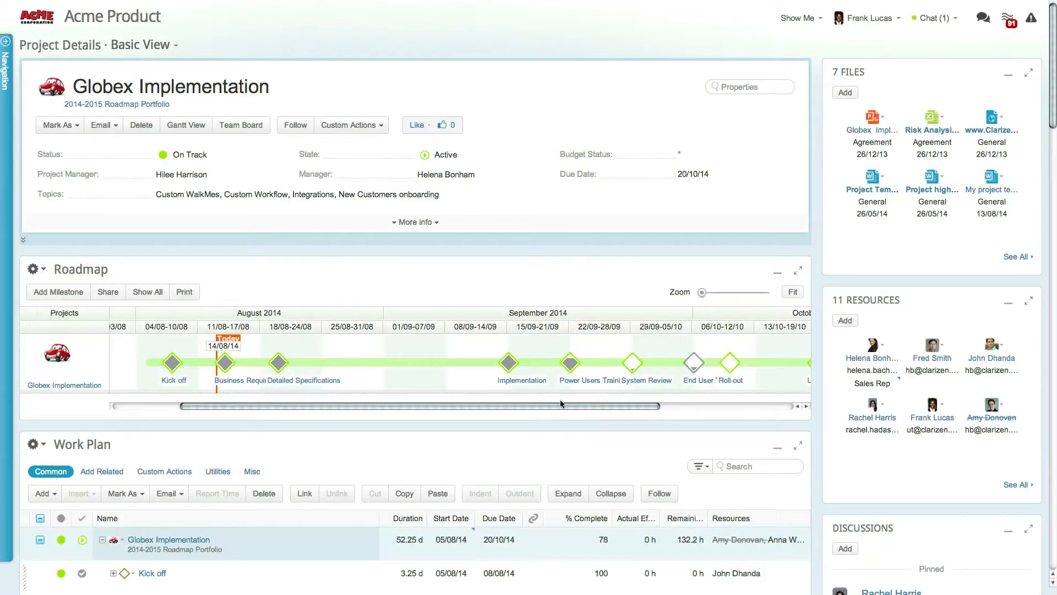
Step: Publish the workitem document as 'Globex Implementation Aug 2014.pdf', converted to PDF and attached
{"action": "left_click", "coordinate": [350, 125]}
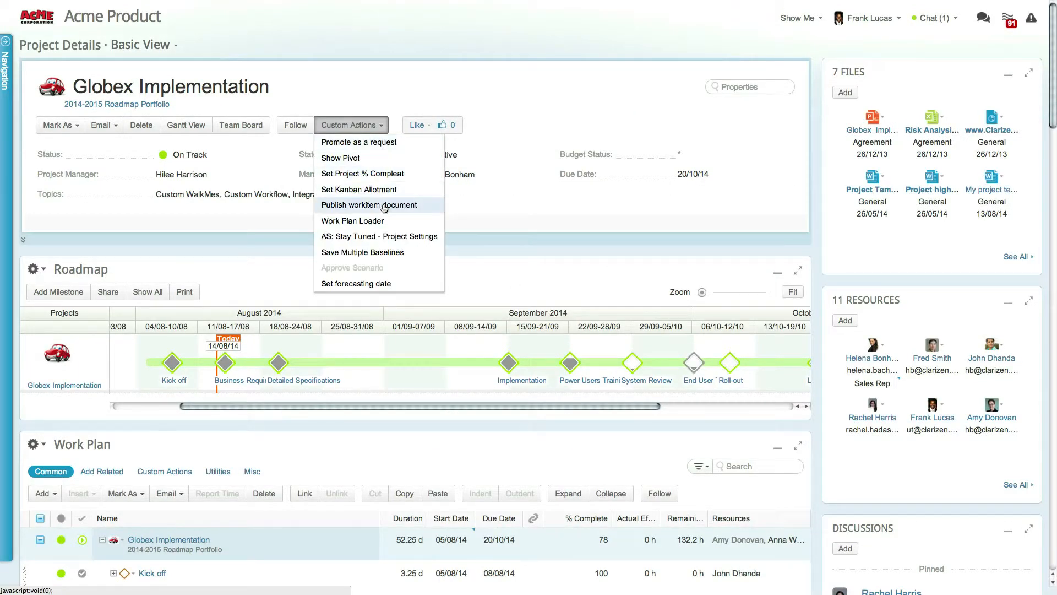
{"action": "left_click", "coordinate": [368, 205]}
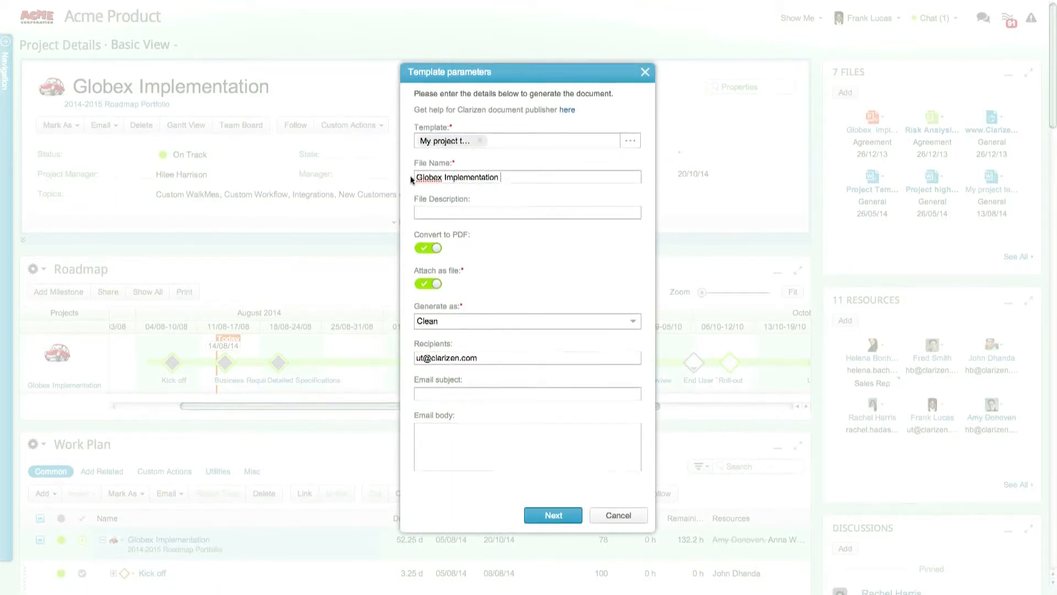
{"action": "type", "text": "Aug 2014.pdf"}
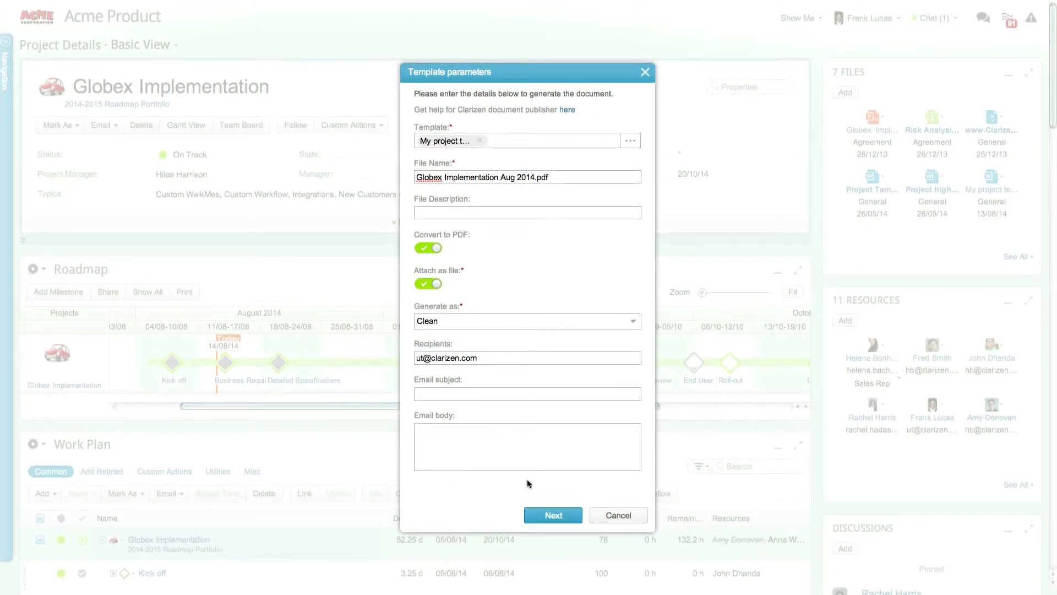
{"action": "left_click", "coordinate": [551, 514]}
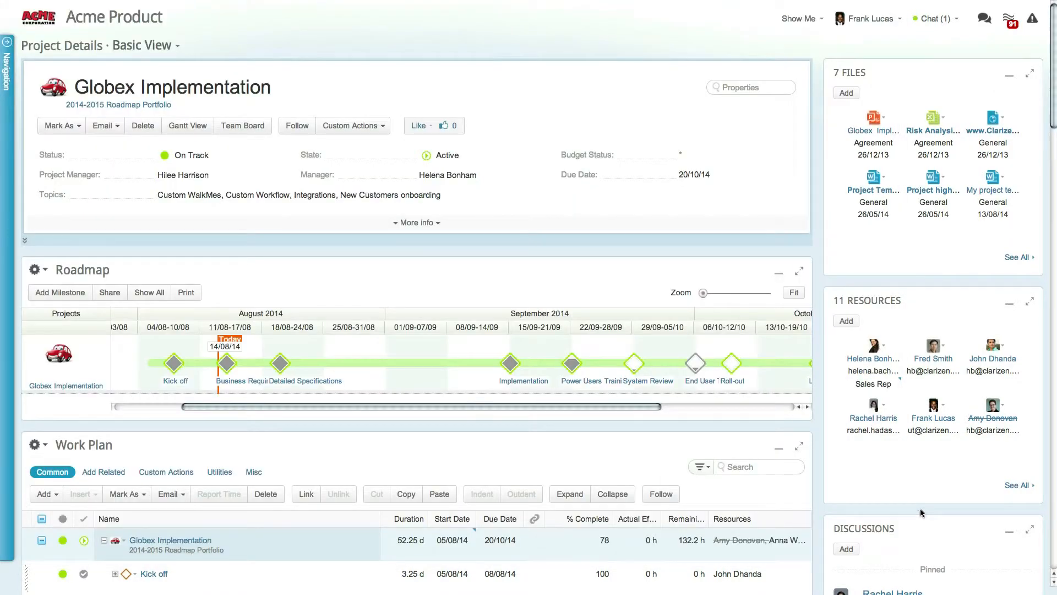
Step: Scroll to the Discussions feed showing the post announcing the new PDF
{"action": "scroll", "scroll_direction": "down", "scroll_amount": 3}
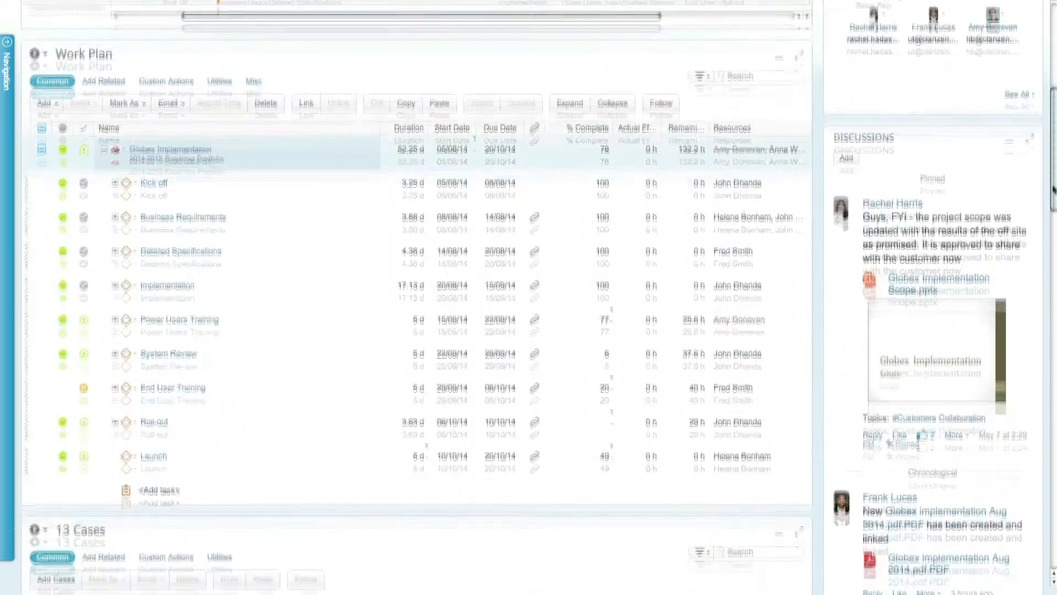
{"action": "scroll", "scroll_direction": "down", "scroll_amount": 3}
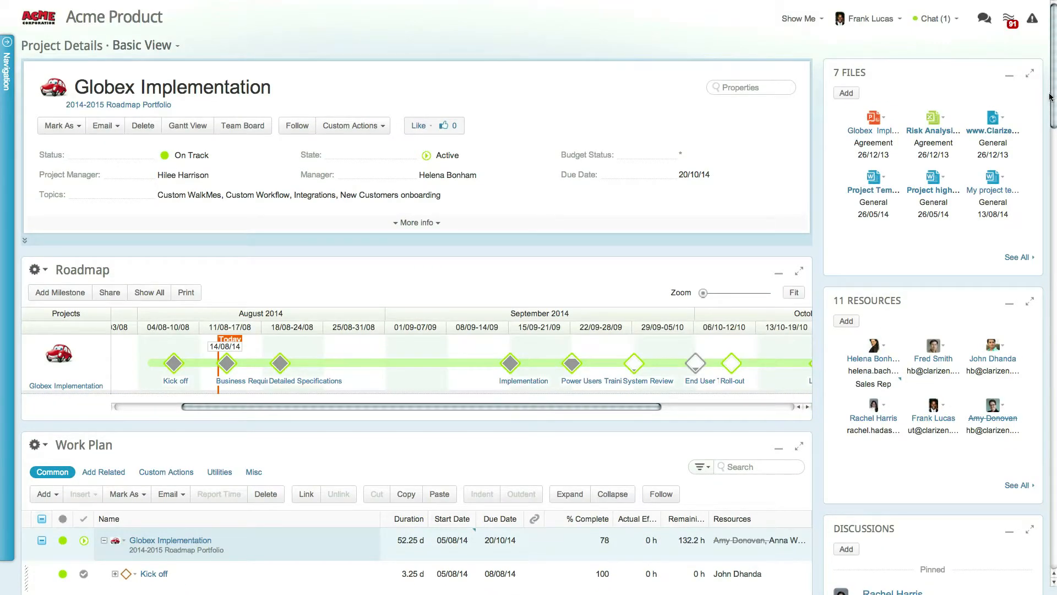
Step: Reopen Publish workitem document and follow its 'here' link to the Document Publisher manual
{"action": "left_click", "coordinate": [352, 126]}
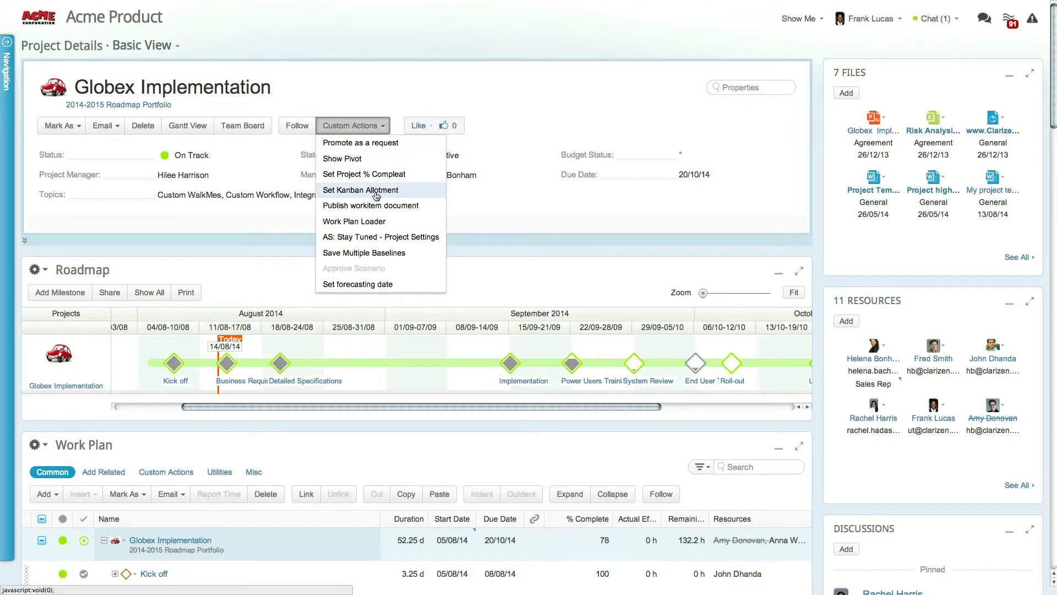
{"action": "left_click", "coordinate": [370, 206]}
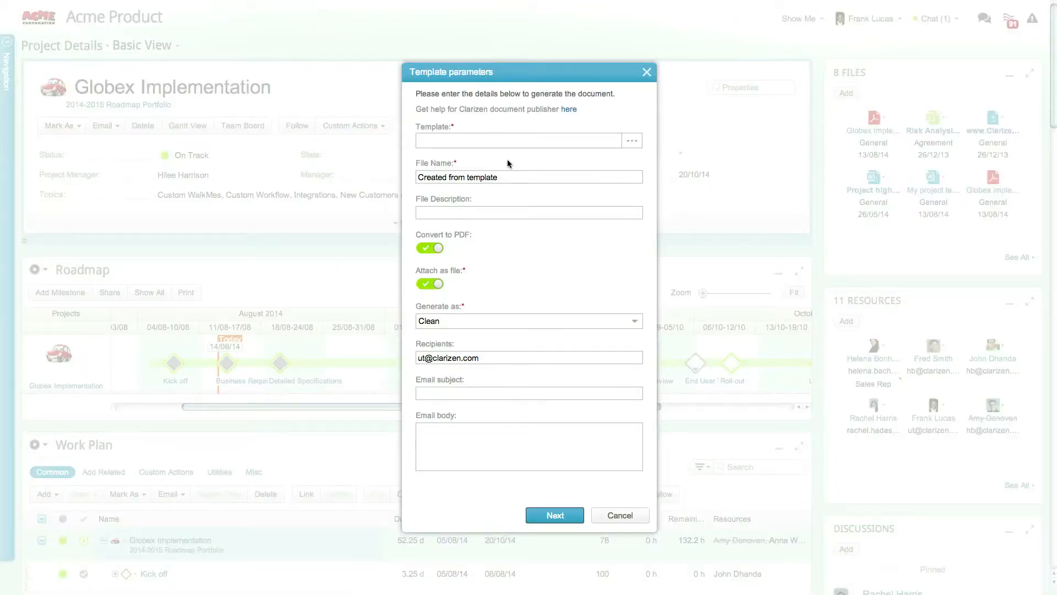
{"action": "mouse_move", "coordinate": [568, 109]}
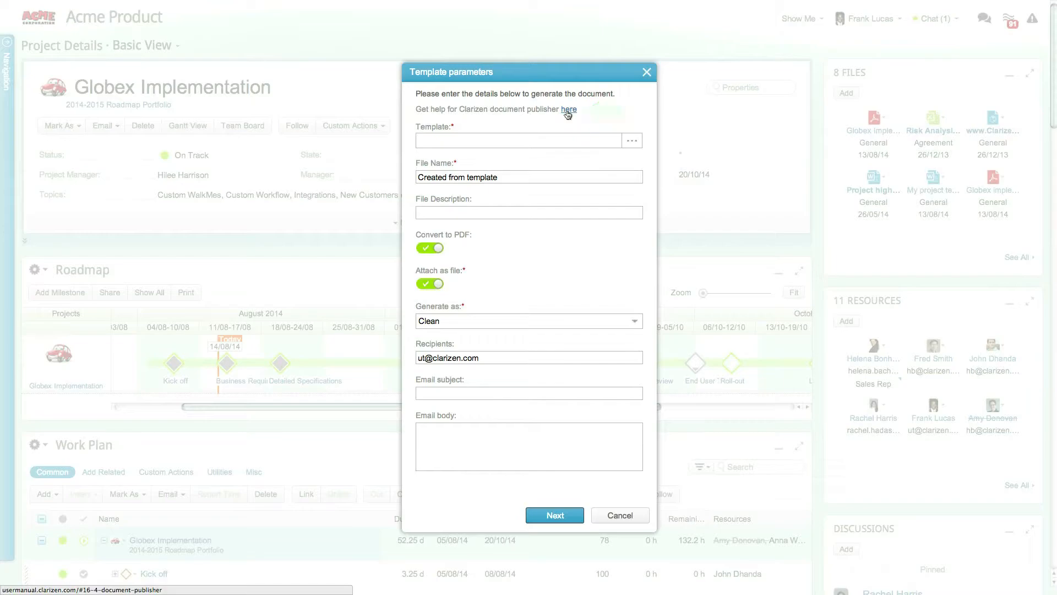
{"action": "left_click", "coordinate": [569, 109]}
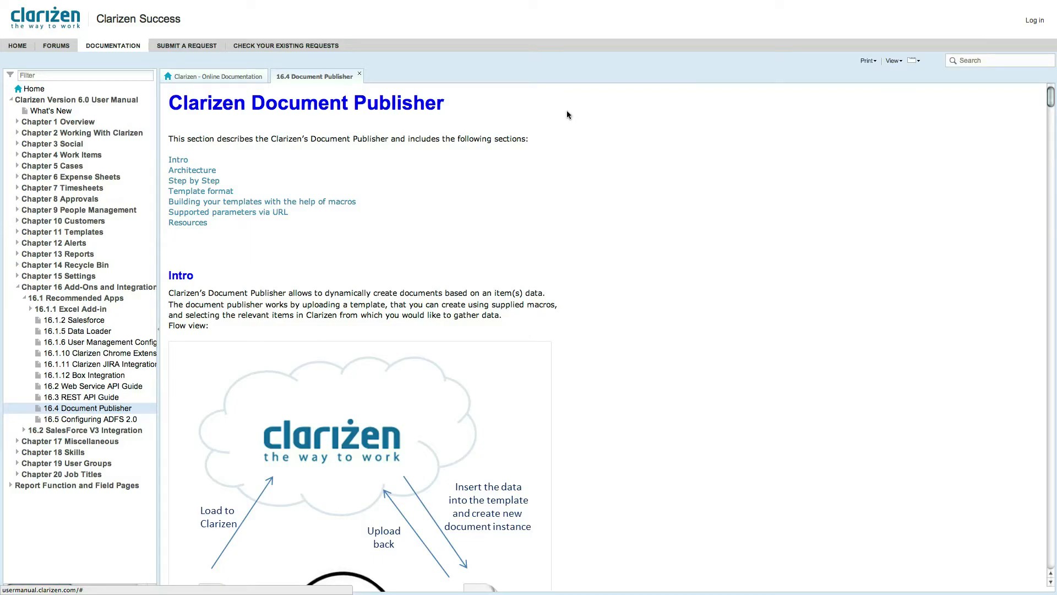